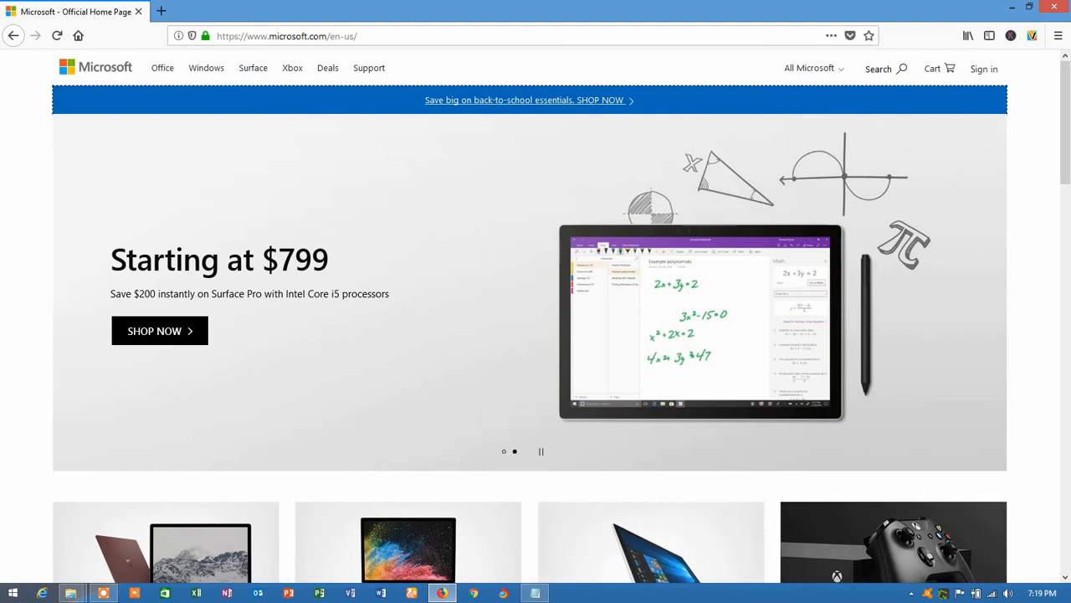
mouse_move(878, 69)
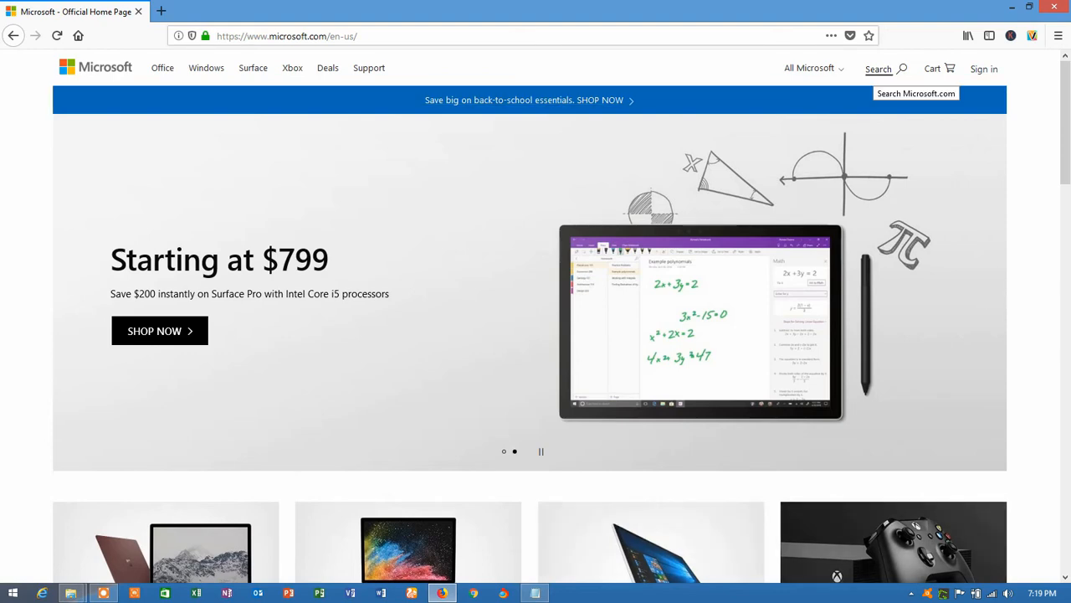
- Open the search box in the Microsoft.com header
left_click(878, 69)
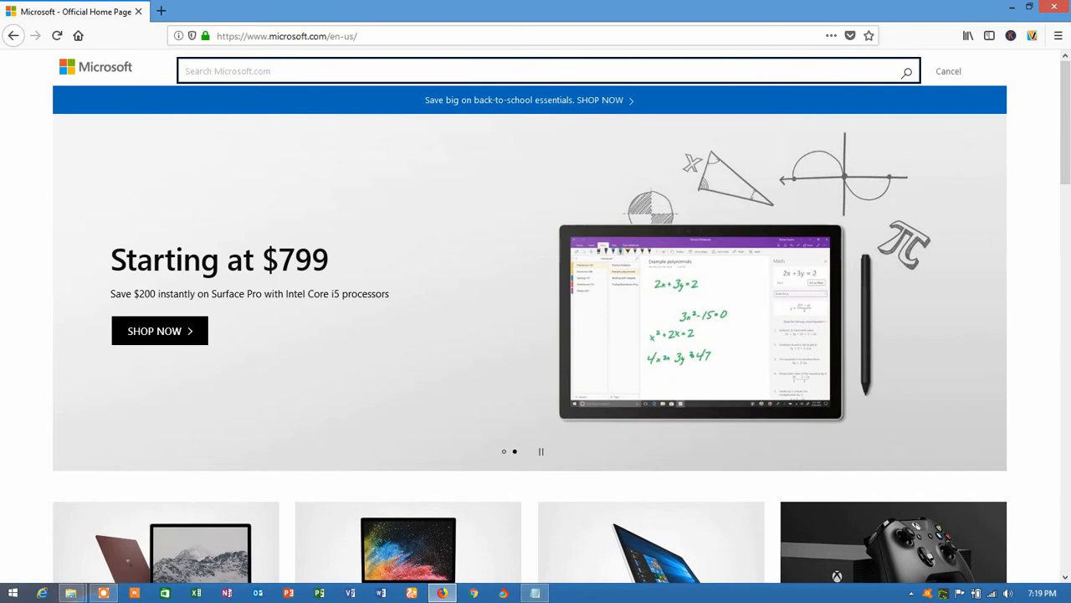
type("ex")
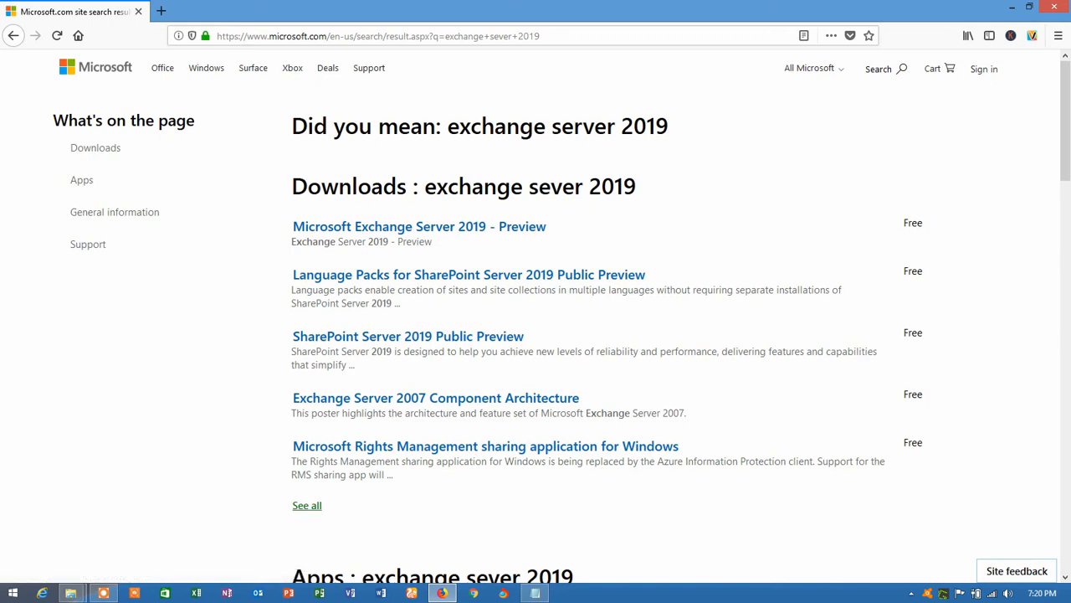
mouse_move(416, 226)
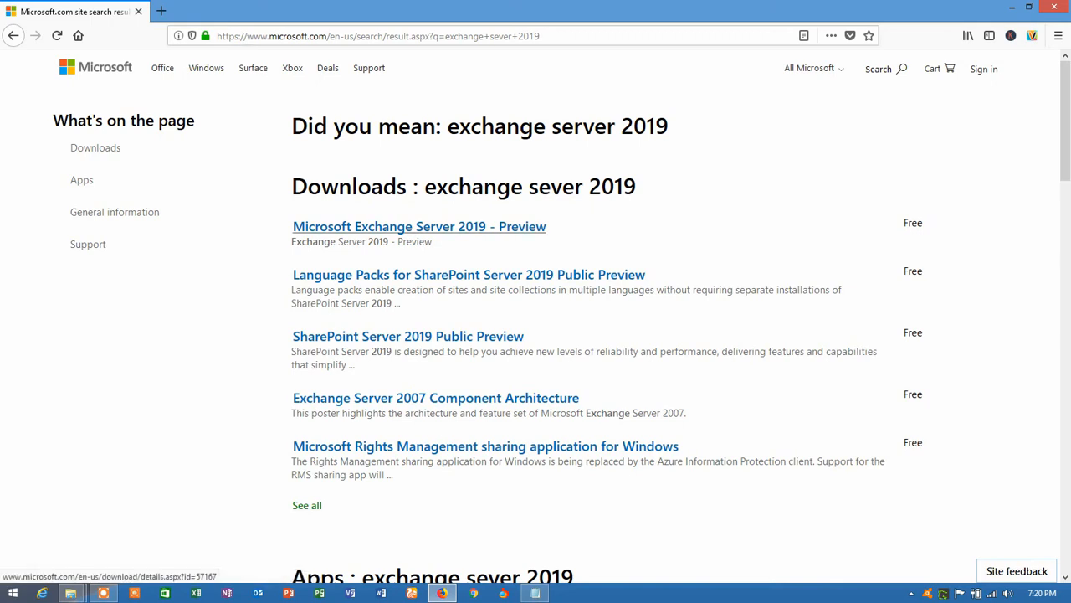
mouse_move(418, 226)
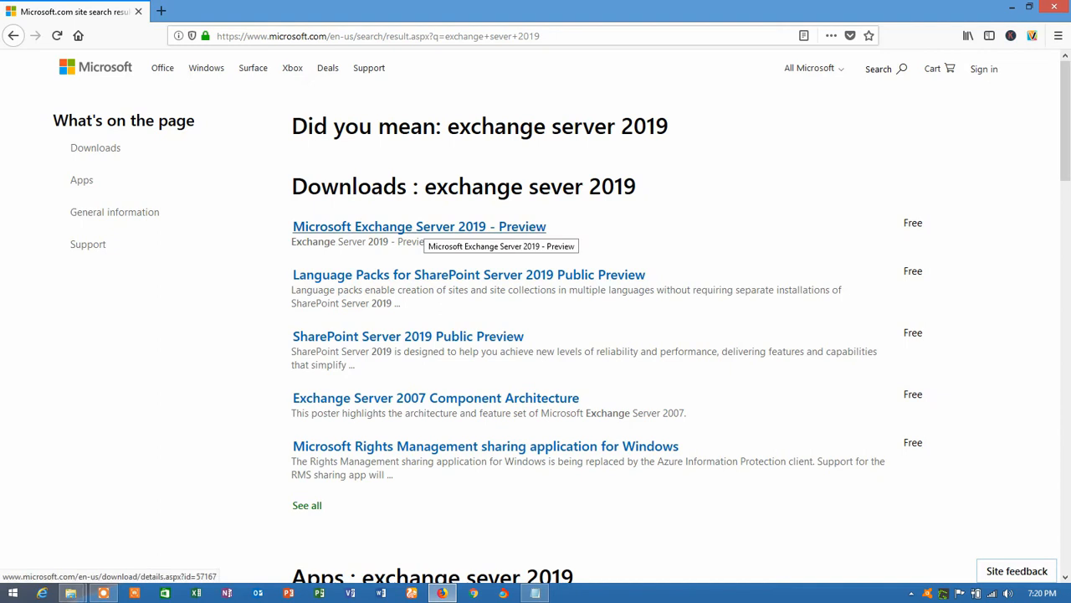
- Open the 'Microsoft Exchange Server 2019 - Preview' download result from the search results
left_click(417, 226)
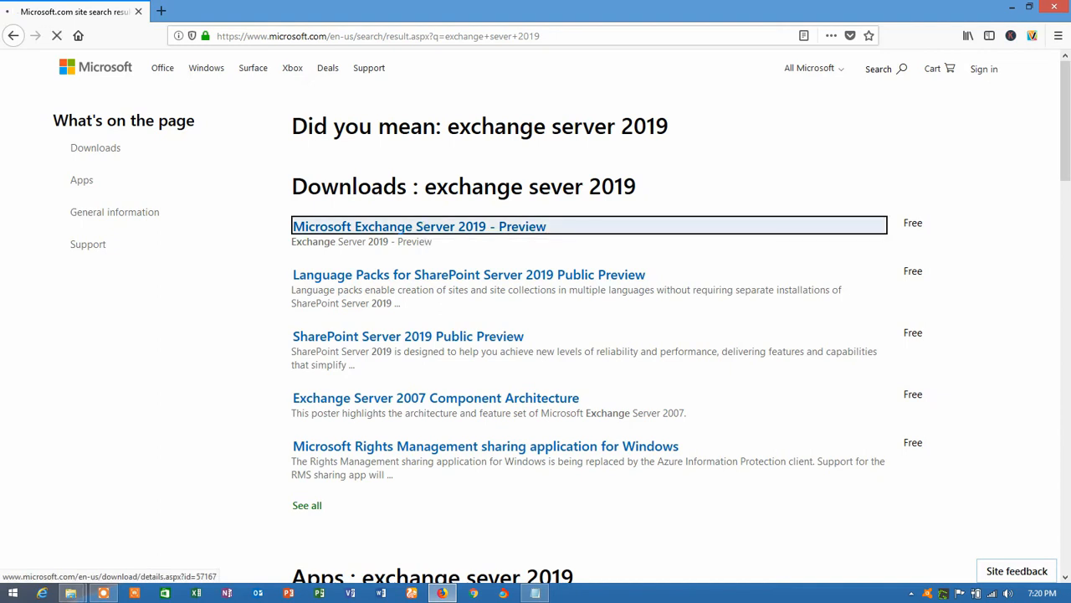
left_click(418, 226)
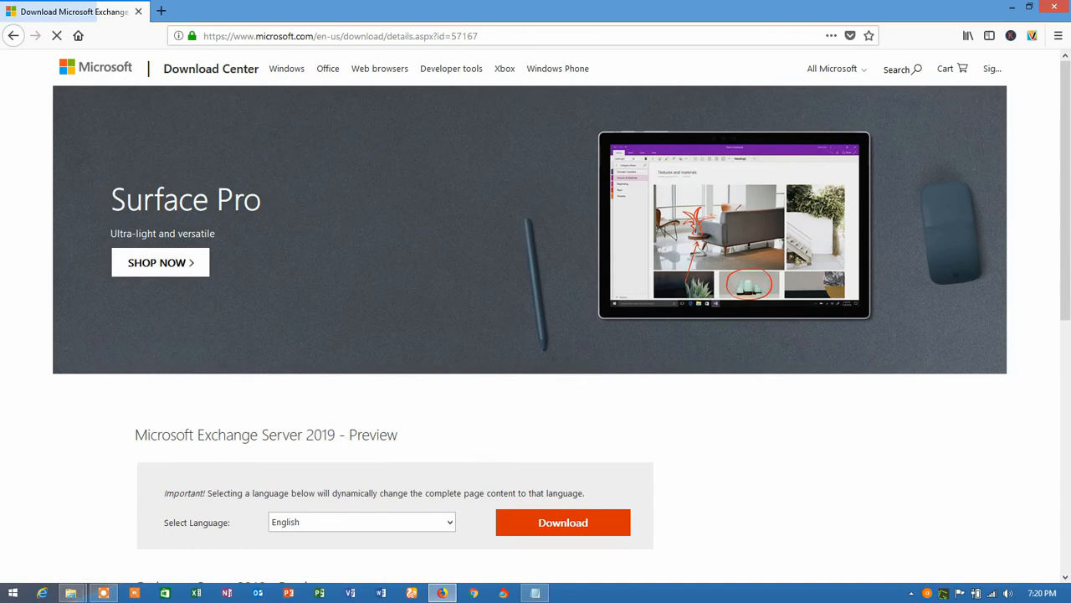
- Download the English Exchange Server 2019 Preview and choose Save File for ExchangeServer2019-x64.iso
scroll("down", 3)
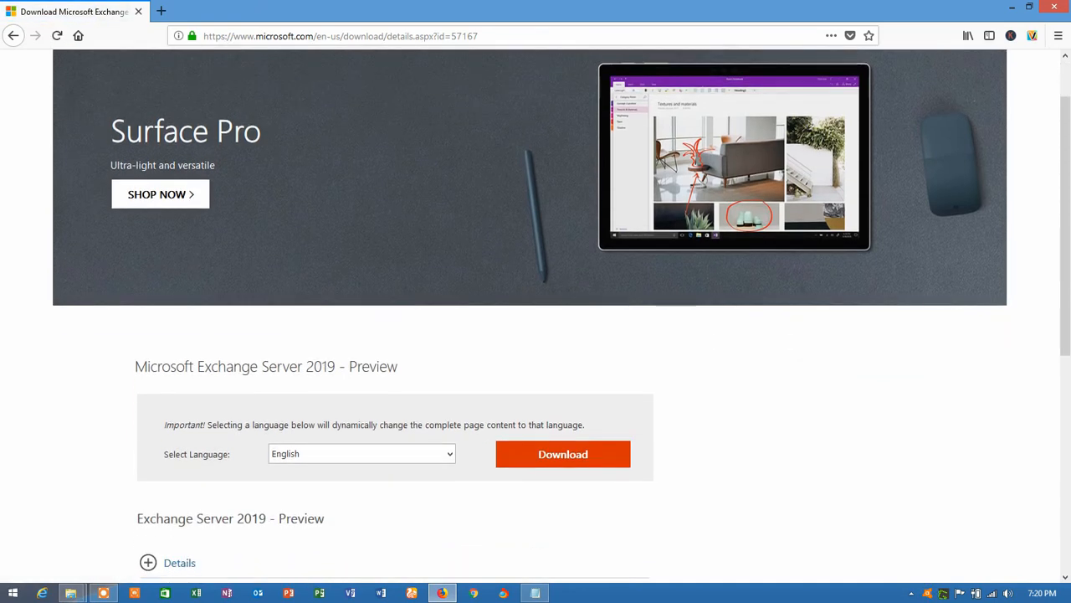
left_click(563, 453)
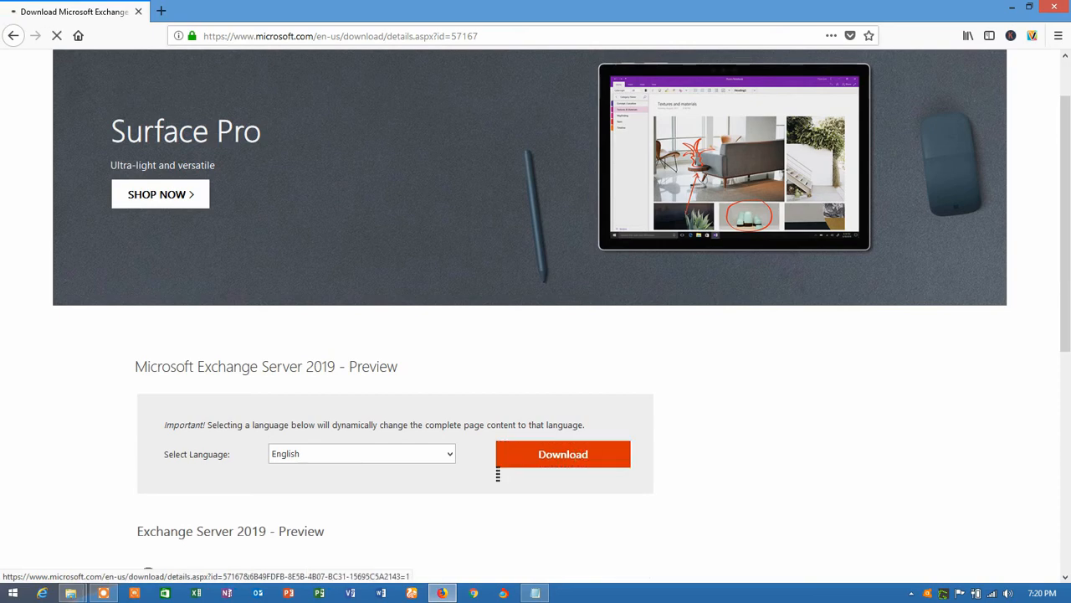
left_click(562, 454)
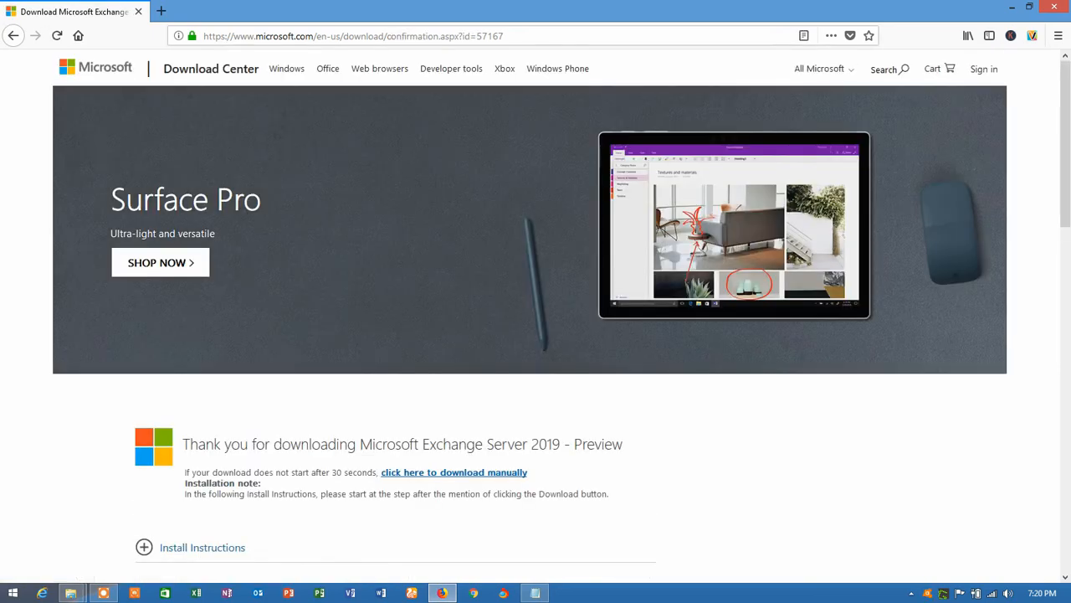
left_click(453, 472)
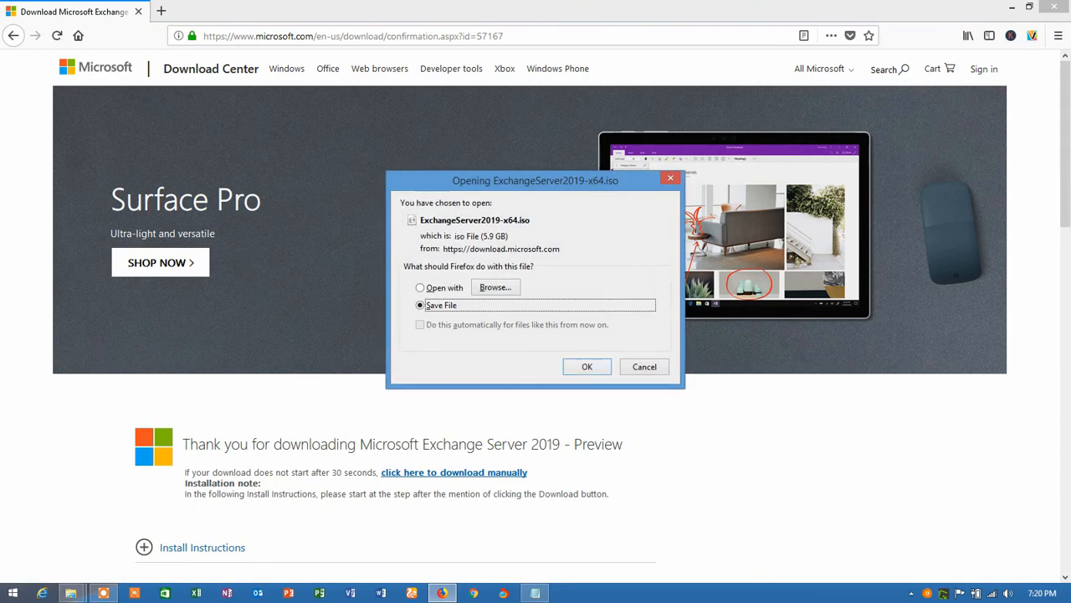